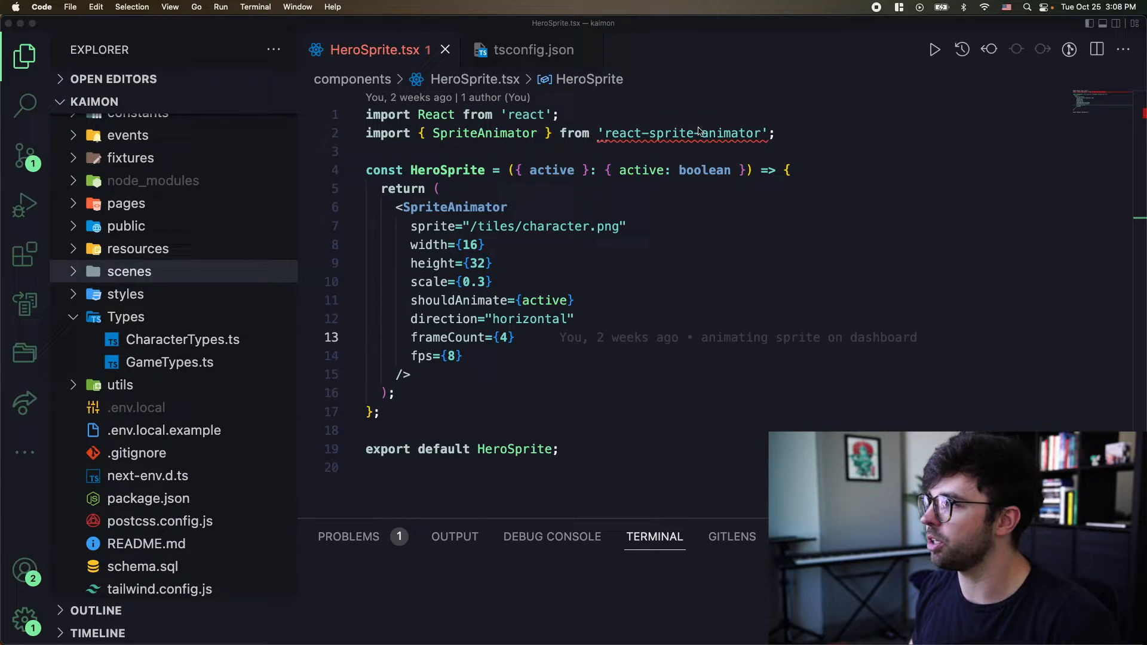
pyautogui.moveTo(683, 133)
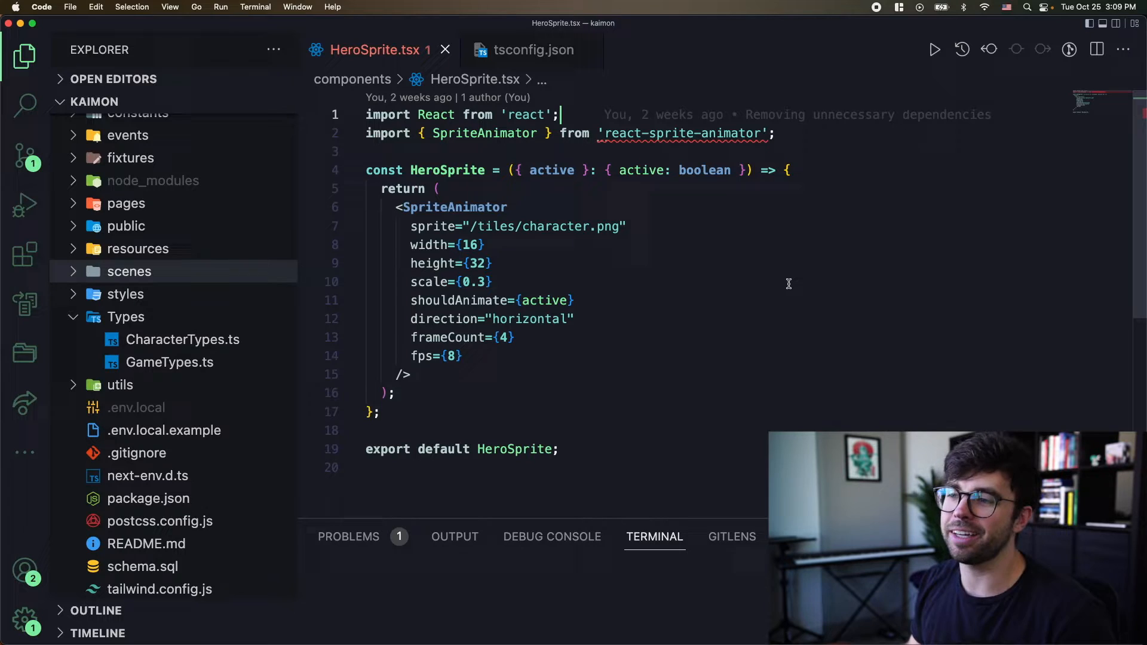
pyautogui.moveTo(590, 320)
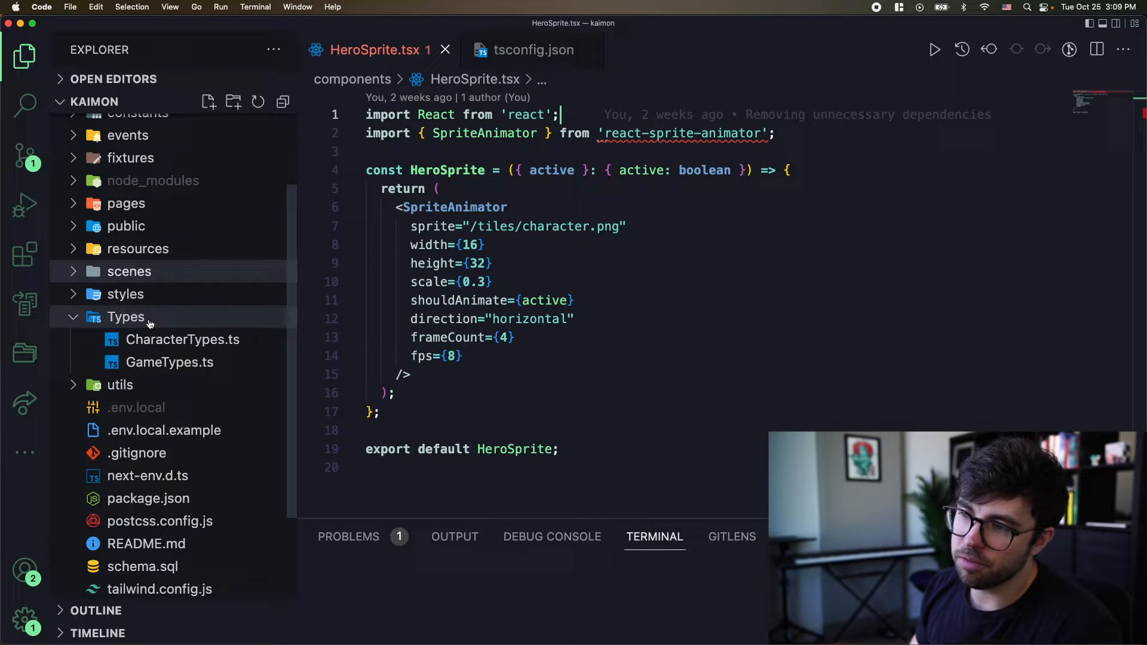
pyautogui.moveTo(186, 325)
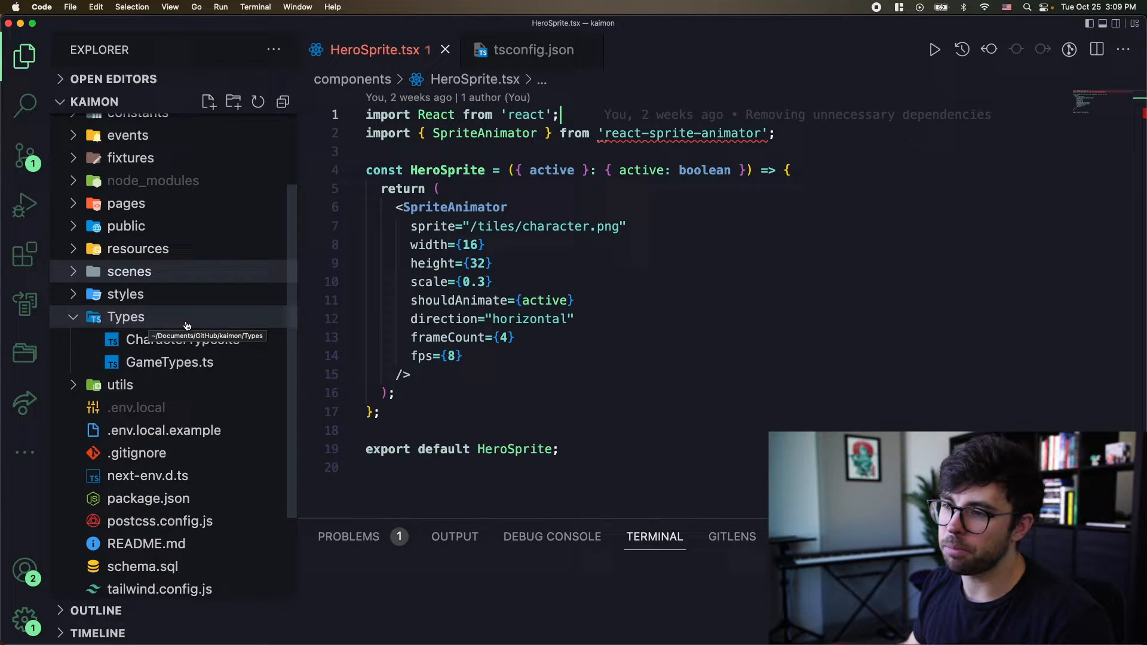
# - Add spriteAnimator.d.ts under Types containing declare module 'react-sprite-animator';
pyautogui.click(233, 101)
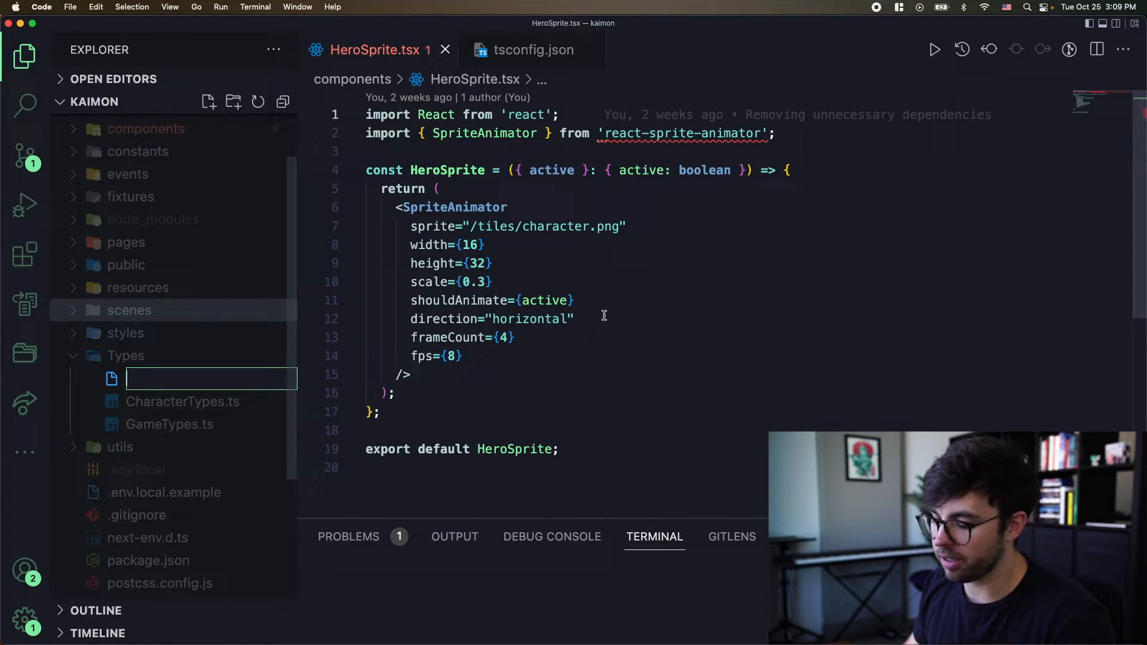
pyautogui.write('spriteAnimator.')
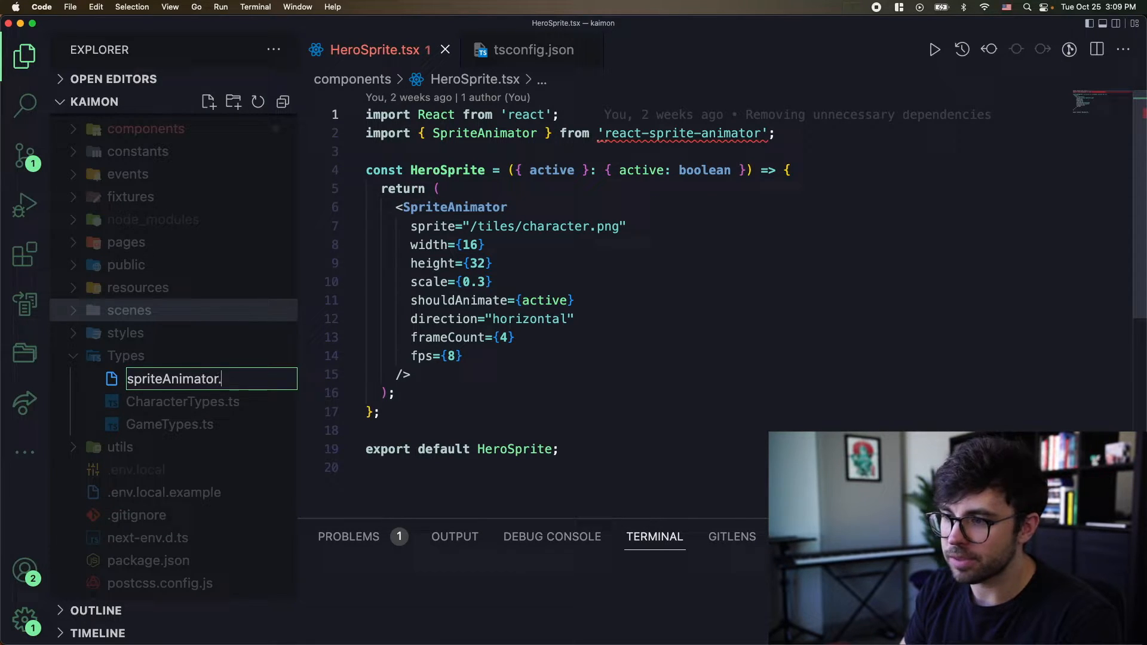
pyautogui.write('d.ts')
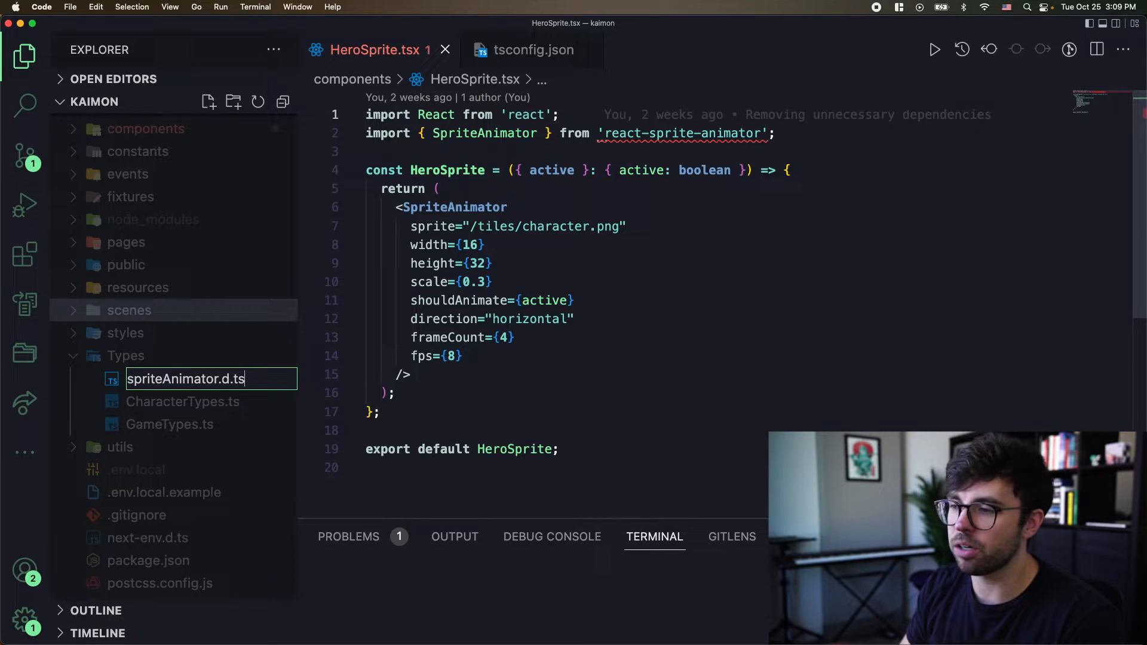
pyautogui.press('Return')
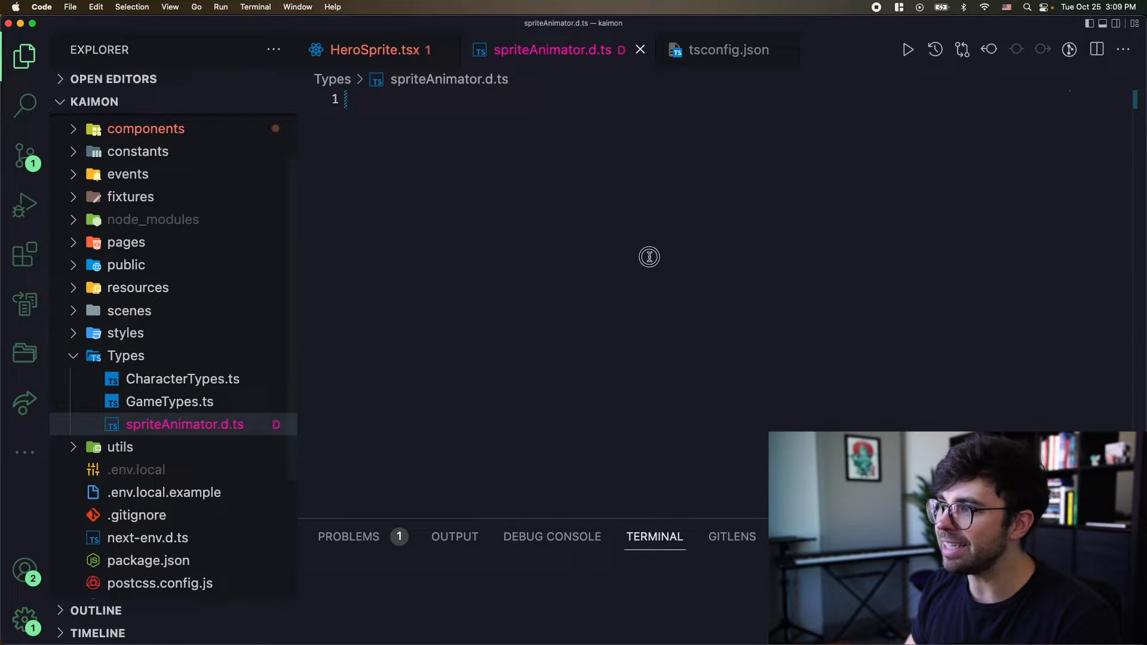
pyautogui.write("declare module 'react-sprite-animator';")
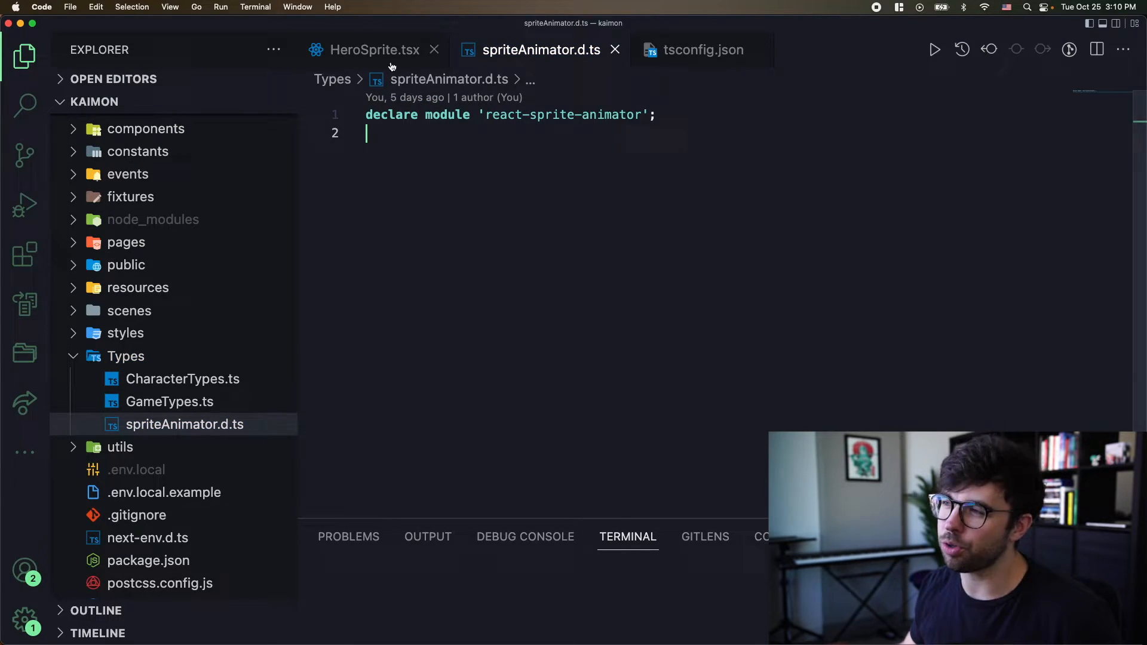
# - Switch to HeroSprite.tsx and confirm the react-sprite-animator import error is gone
pyautogui.click(373, 50)
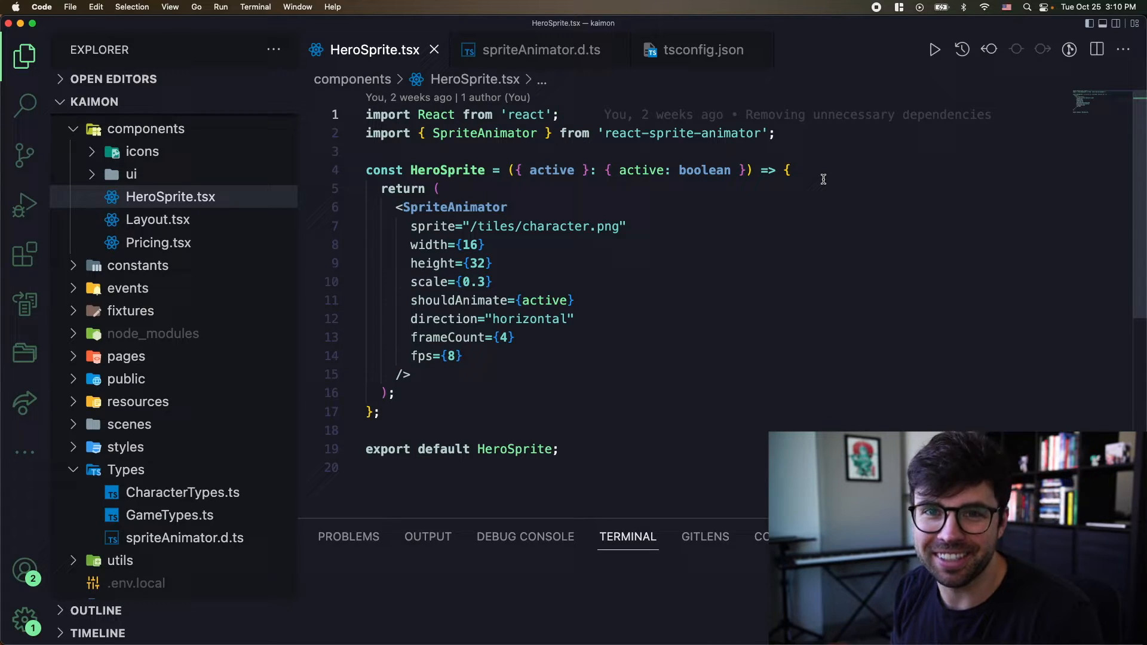
pyautogui.moveTo(651, 195)
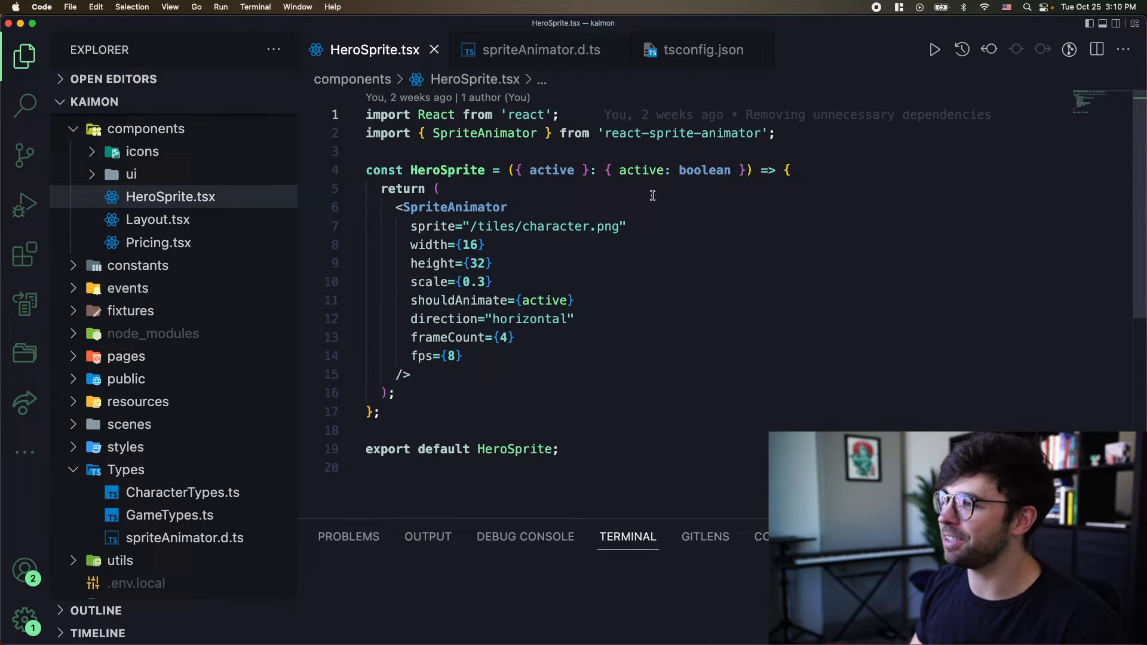
pyautogui.moveTo(653, 115)
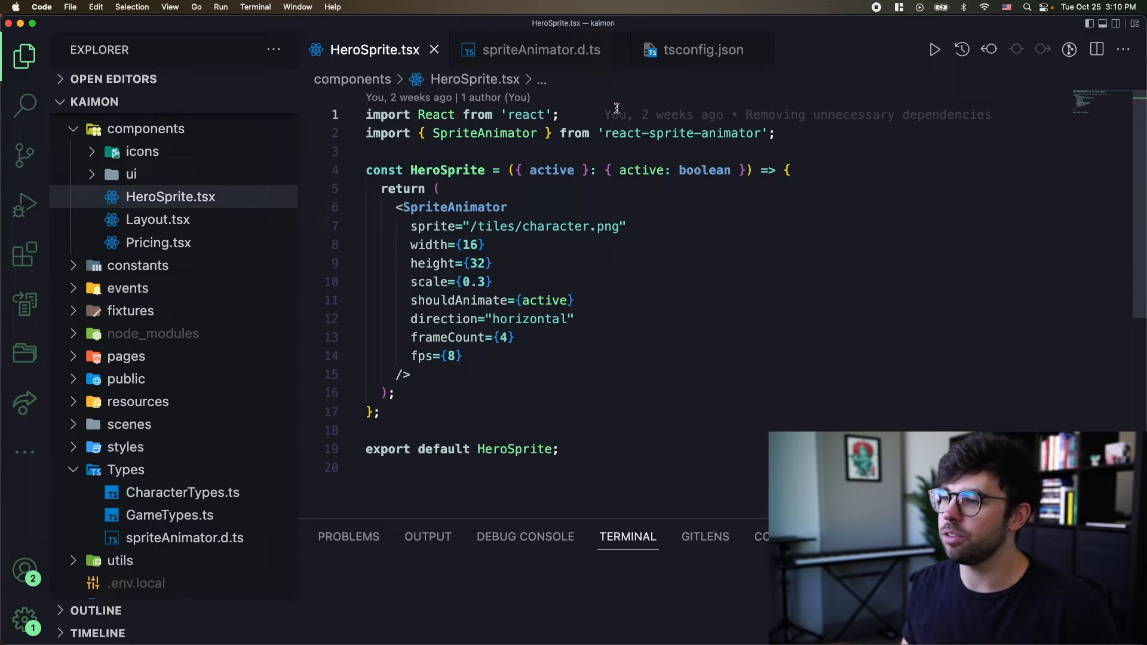
pyautogui.moveTo(659, 117)
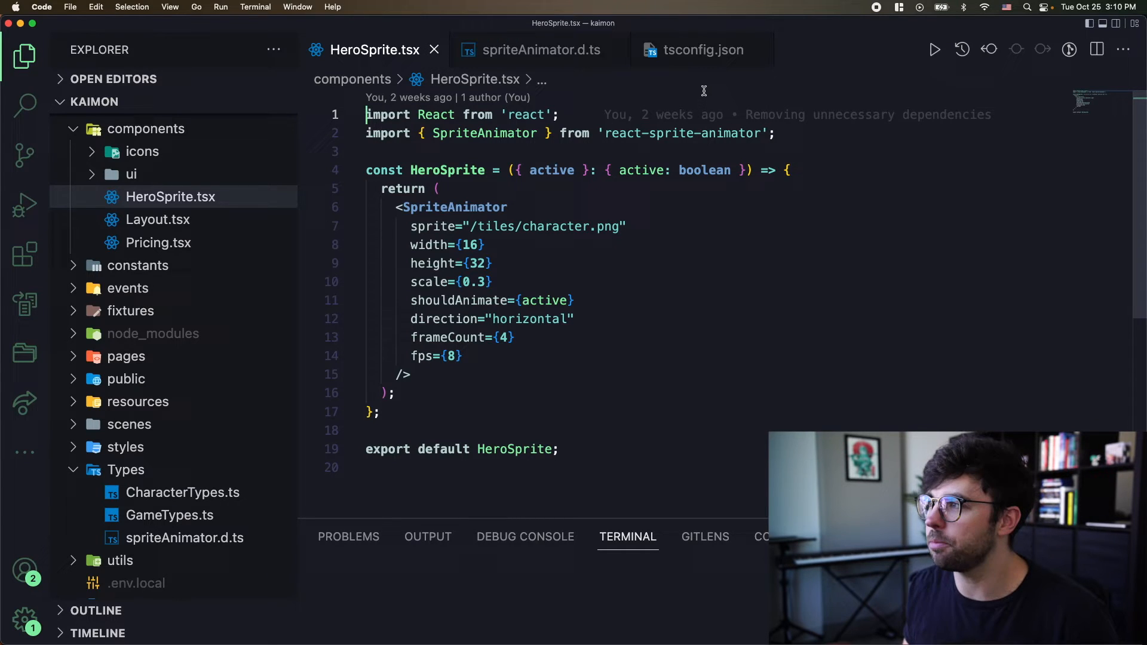
# - Review tsconfig.json's include array and its **/*.ts pattern covering the declaration file
pyautogui.click(702, 50)
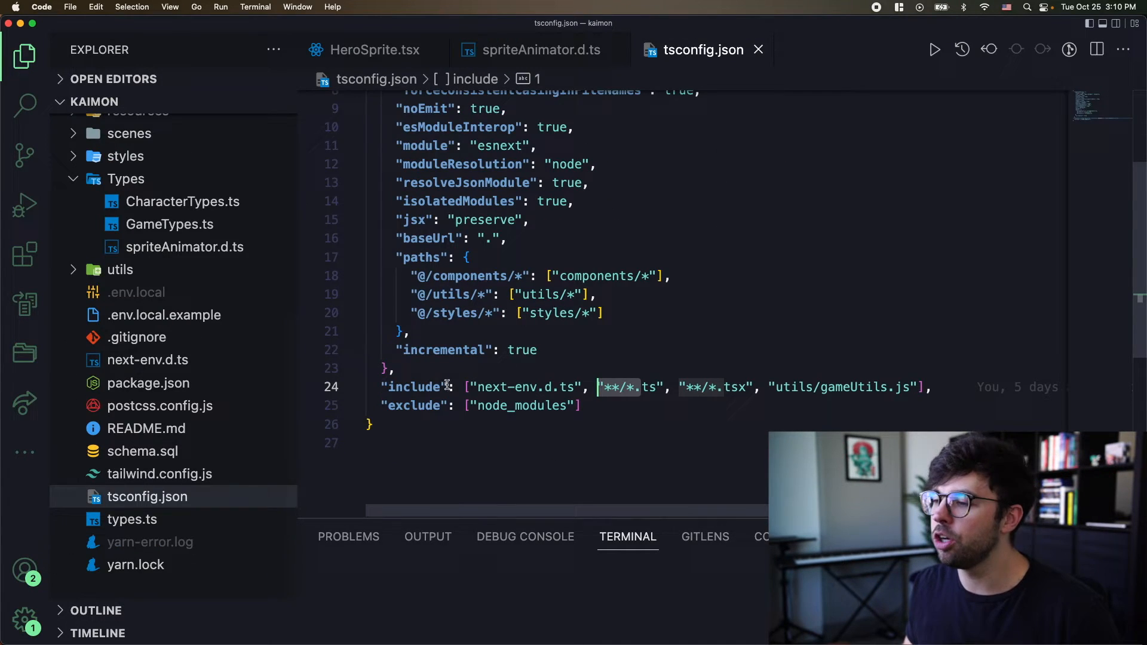
pyautogui.moveTo(575, 457)
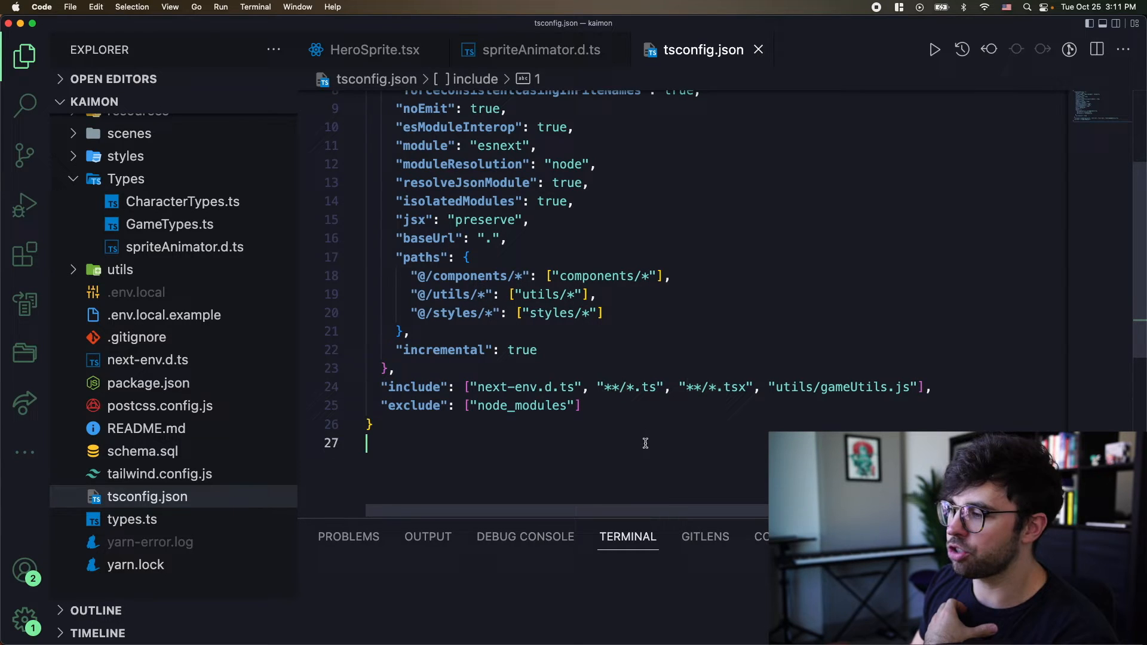
pyautogui.click(631, 387)
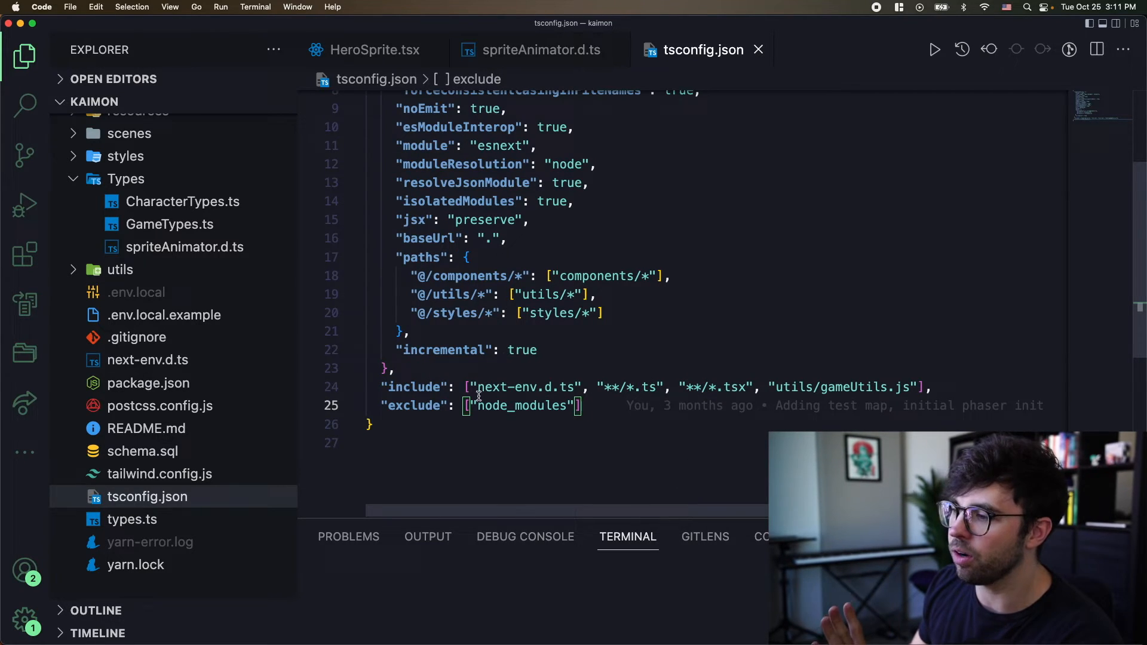
pyautogui.moveTo(561, 459)
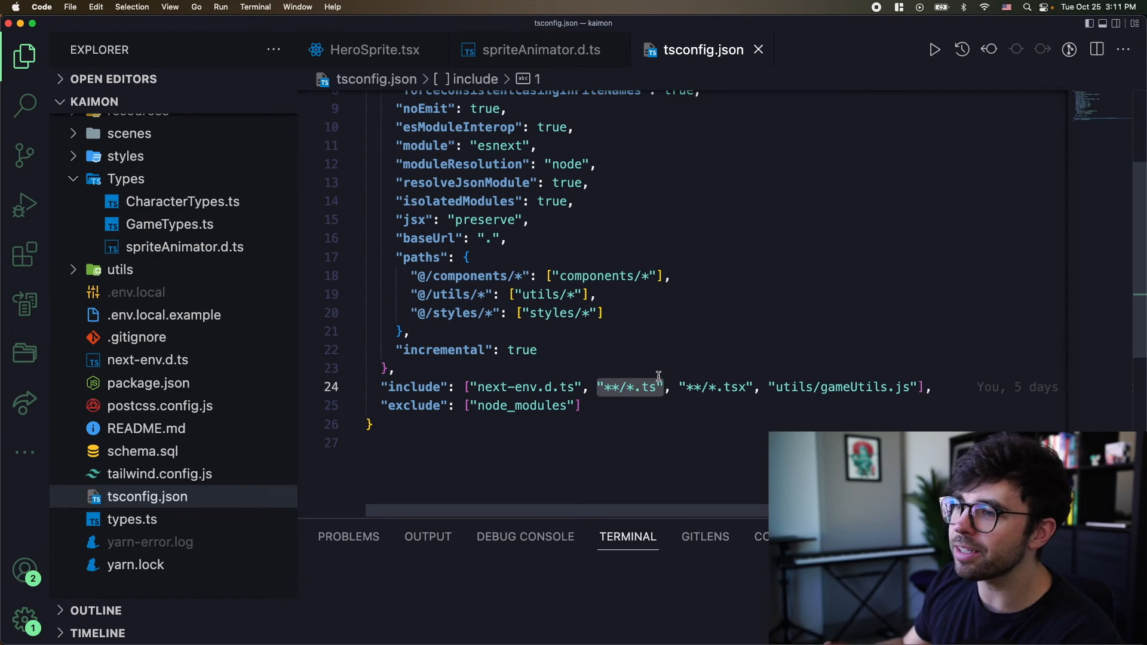
pyautogui.moveTo(621, 475)
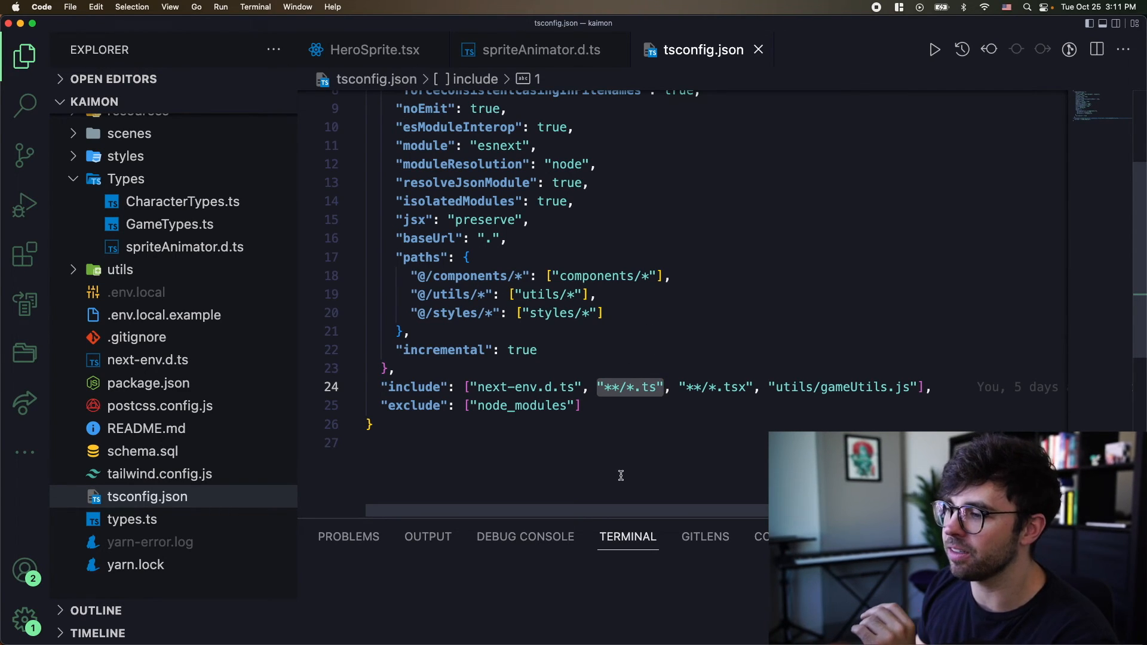